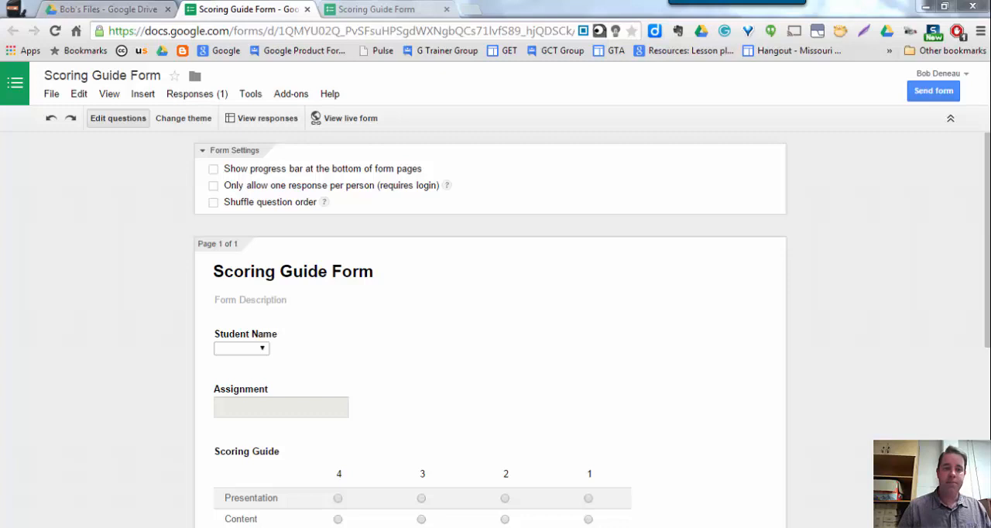
pyautogui.moveTo(765, 365)
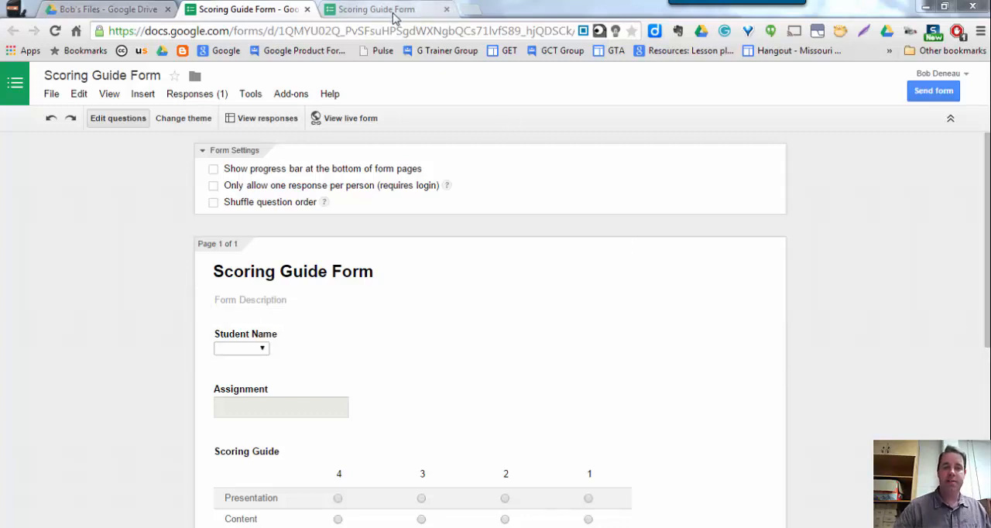
# Step: Switch to the browser tab showing the live Scoring Guide Form
pyautogui.click(375, 8)
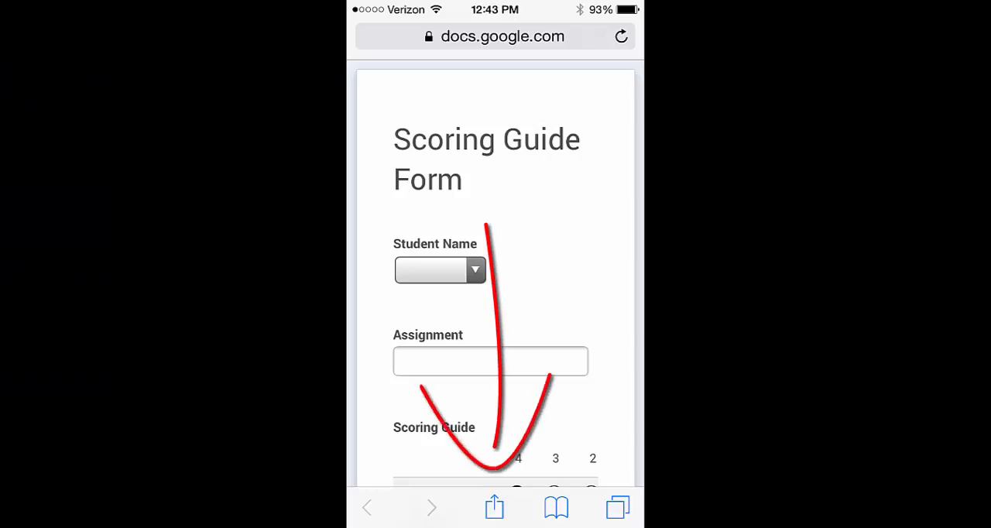
# Step: Open Safari's Share options for the Scoring Guide Form page
pyautogui.click(494, 507)
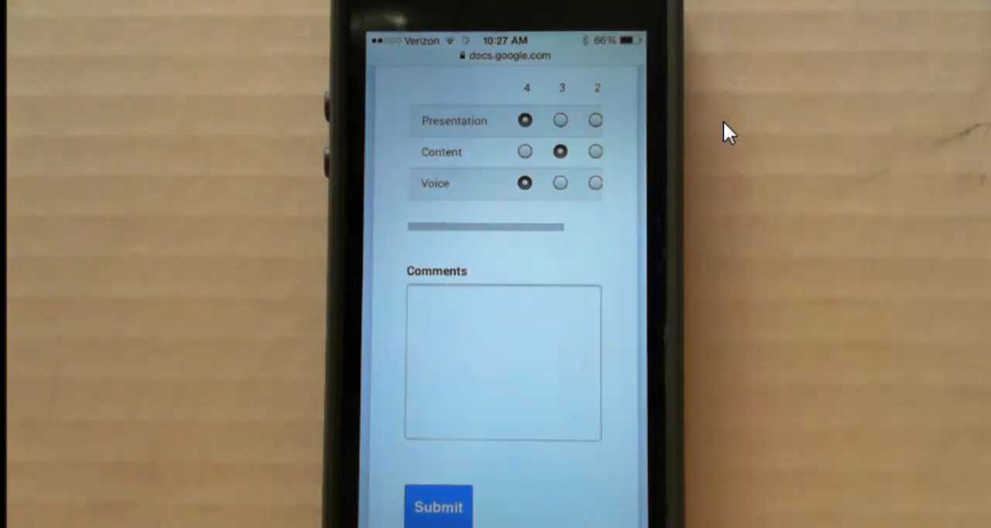
# Step: Dictate 'Please fix section 2' into the Comments box and dismiss the keyboard
pyautogui.click(503, 361)
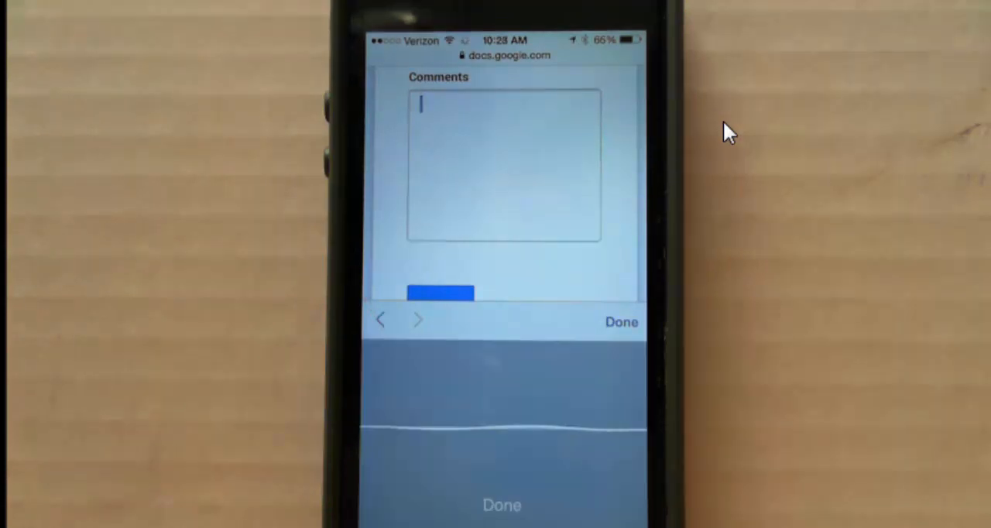
pyautogui.write('Please fix section 2')
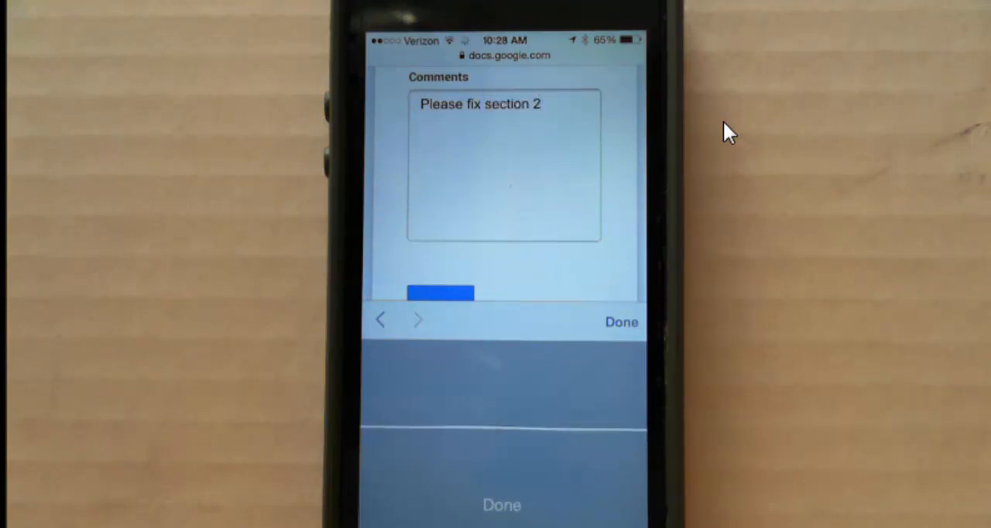
pyautogui.click(503, 163)
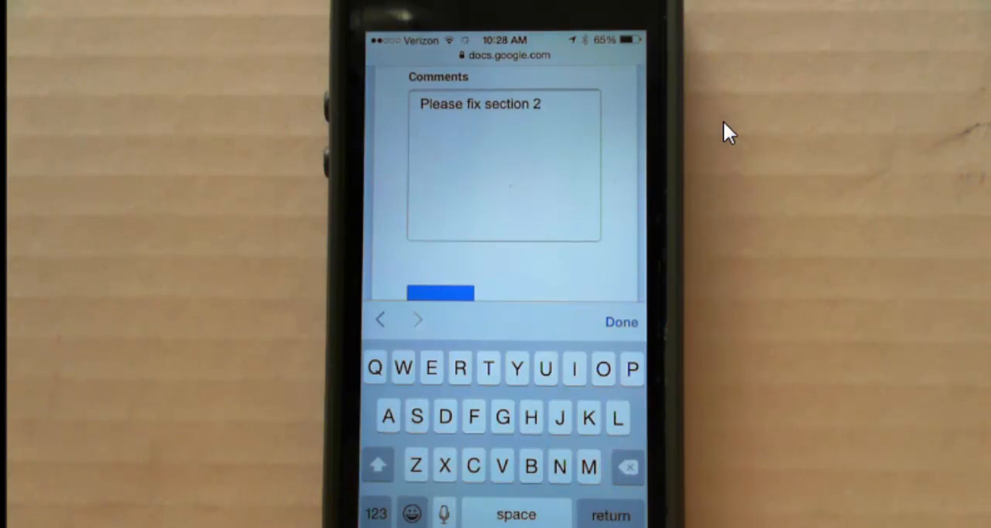
pyautogui.click(621, 321)
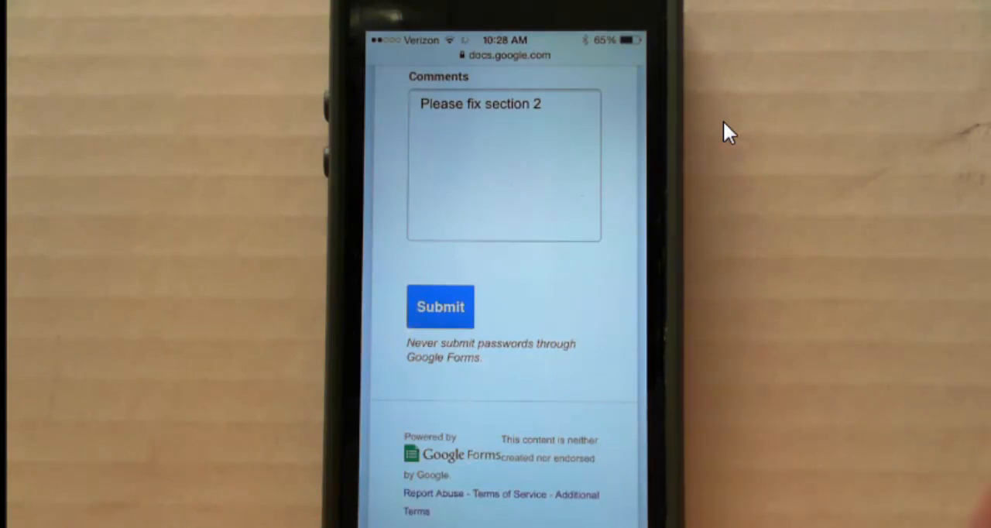
# Step: Submit the scoring guide response and move on to the Test2 missing-work form
pyautogui.click(440, 307)
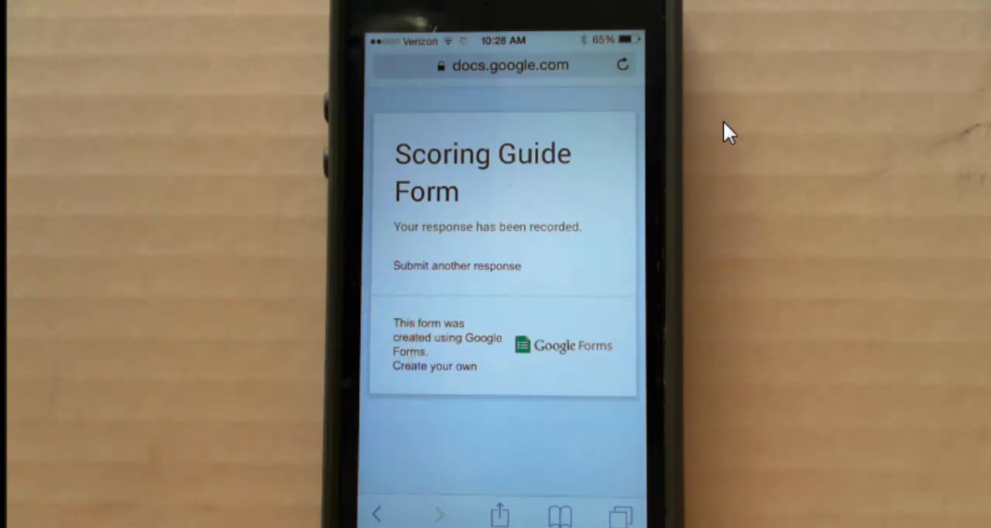
pyautogui.click(456, 265)
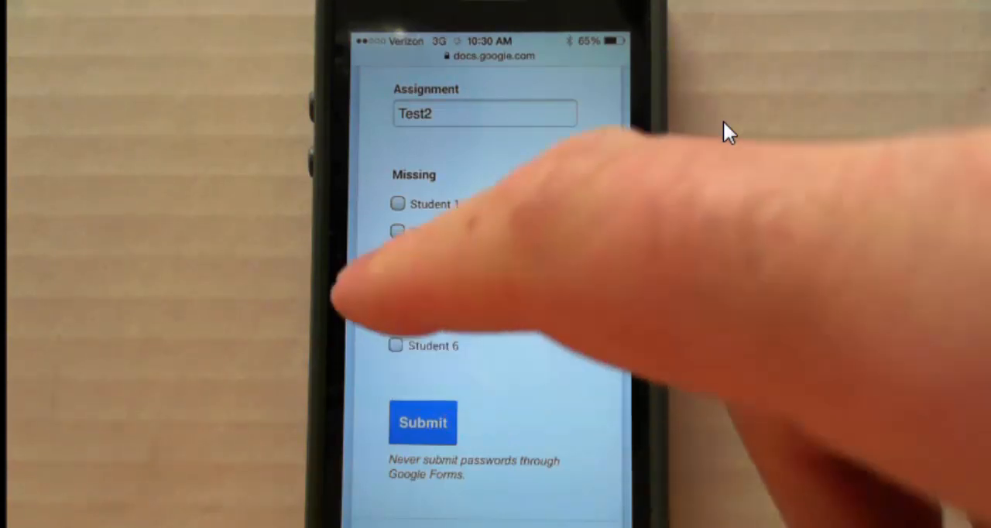
# Step: Mark Student 1 as missing for Test2 and submit the report
pyautogui.click(398, 203)
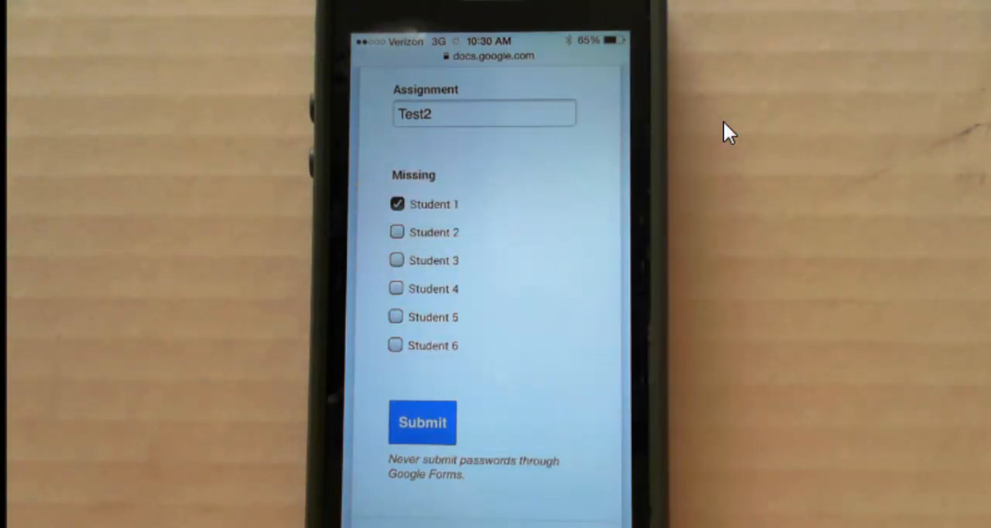
pyautogui.click(422, 422)
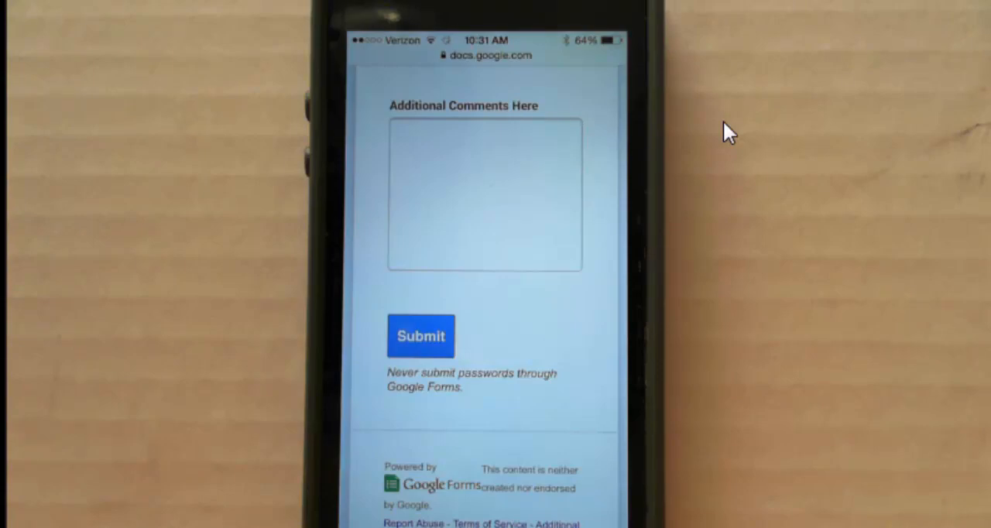
# Step: Submit the behavior tracker form from below the Additional Comments Here field
pyautogui.click(420, 336)
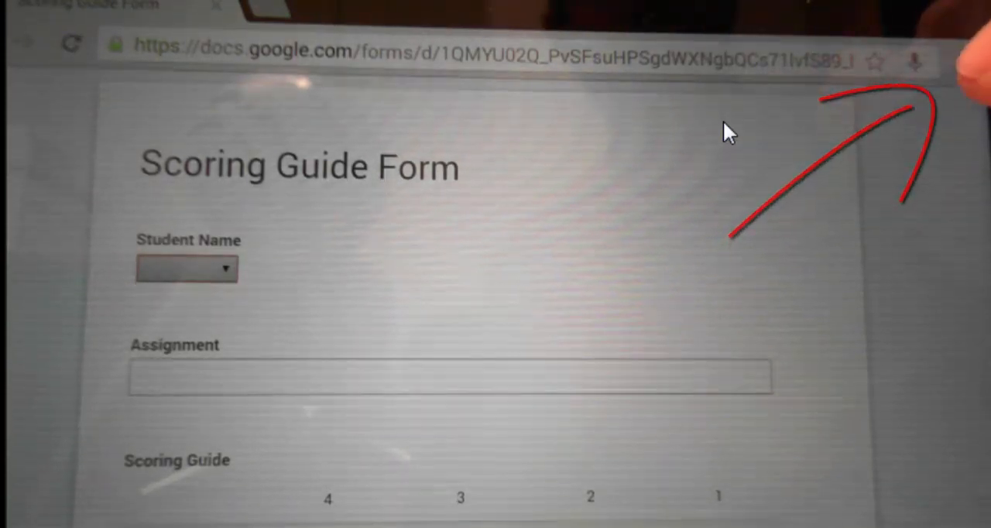
# Step: Add the Scoring Guide Form to the tablet home screen from Chrome's menu
pyautogui.click(962, 63)
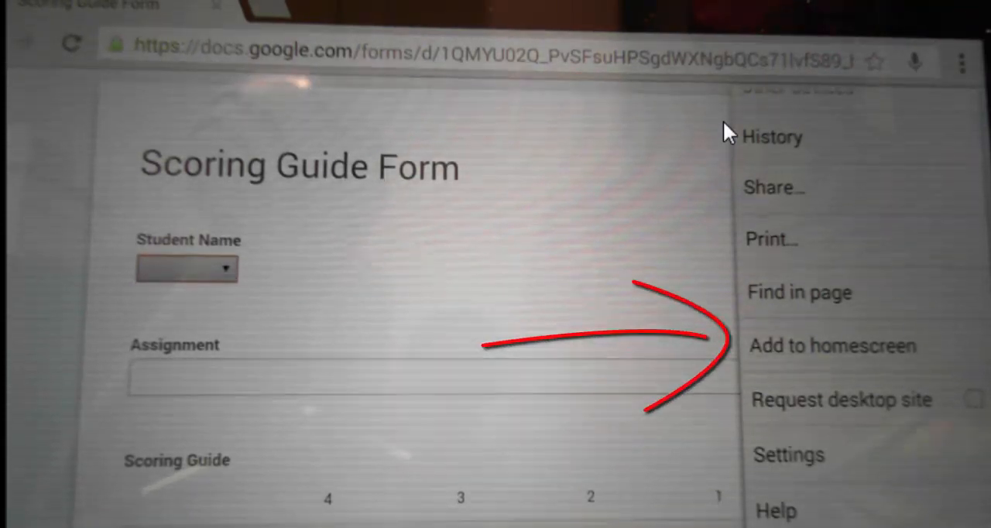
pyautogui.click(832, 345)
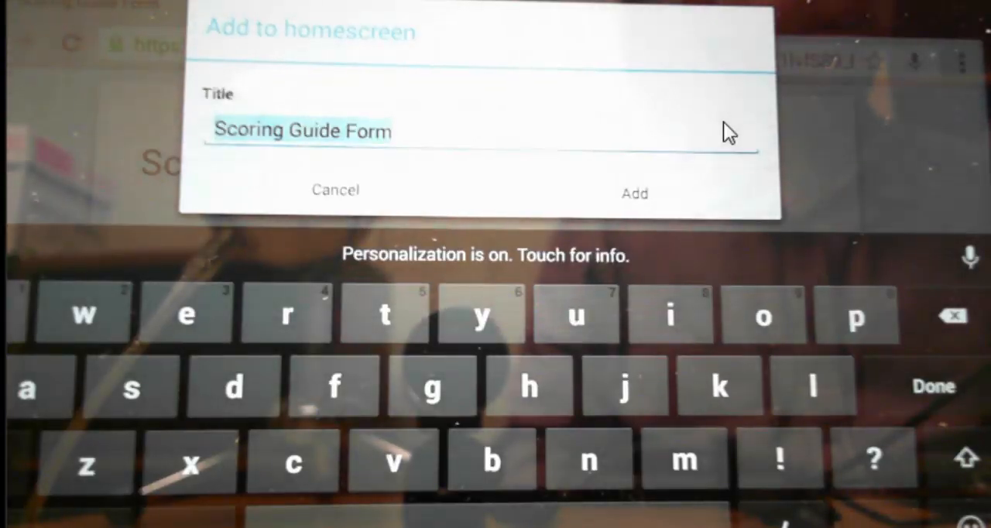
pyautogui.click(634, 193)
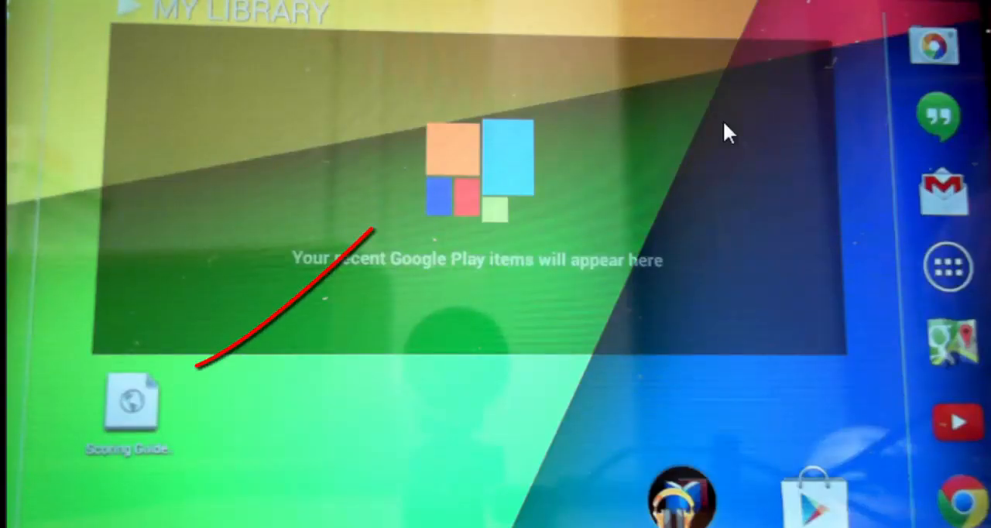